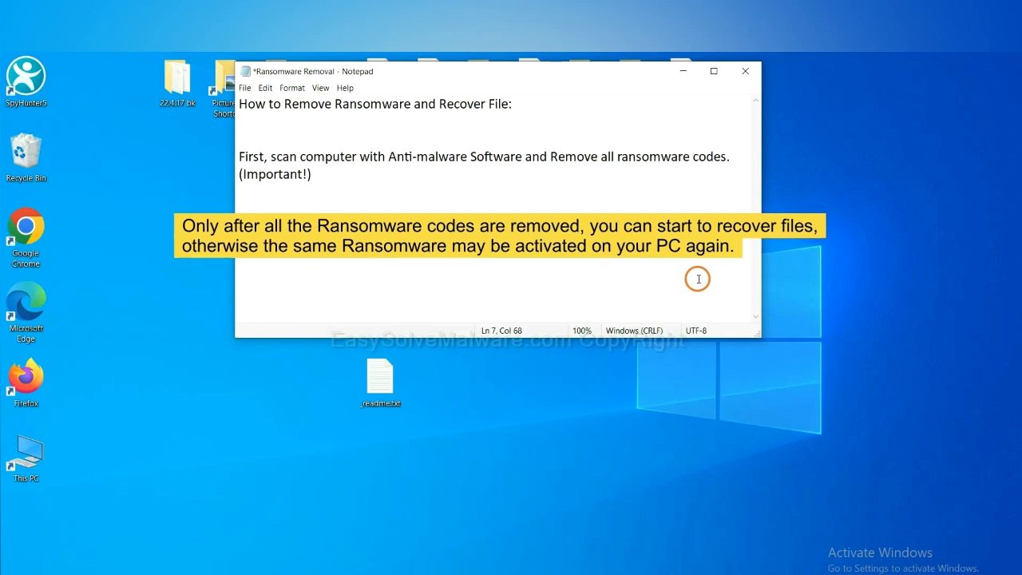
mouse_move(515, 190)
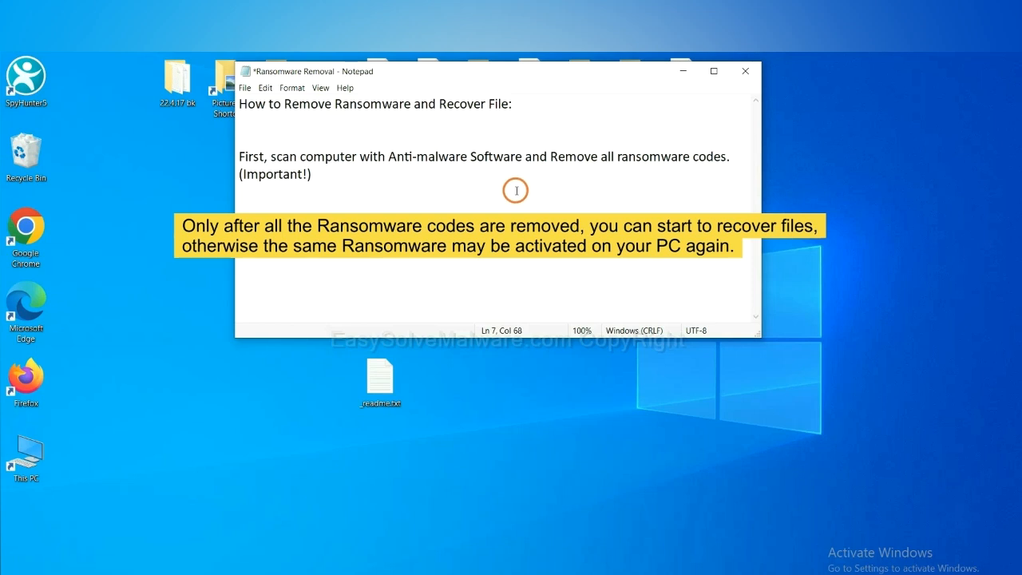
Step: Scroll the easysolvemalware guide to get SpyHunter for Windows and launch its installer
left_click(745, 70)
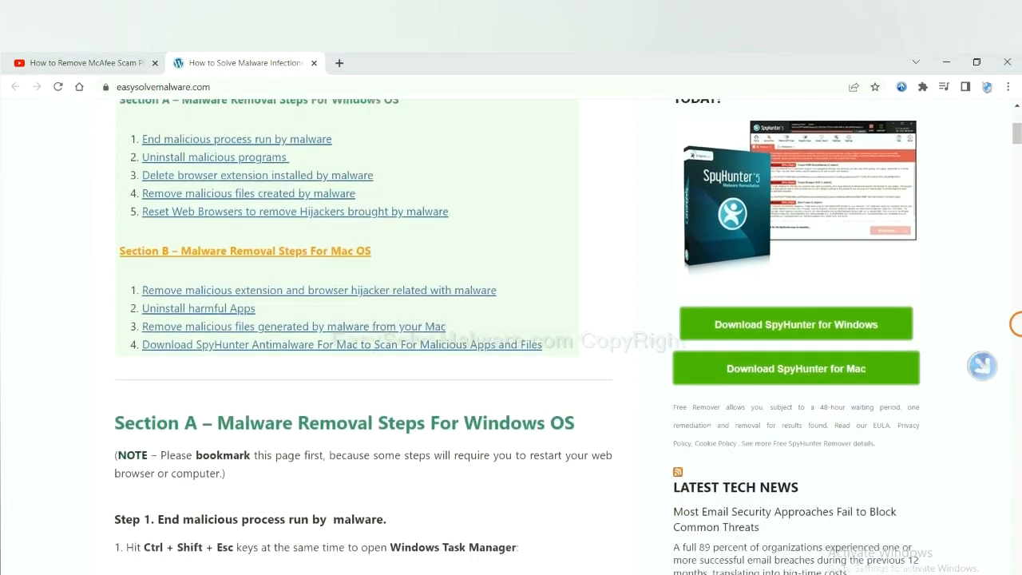
scroll("down", 3)
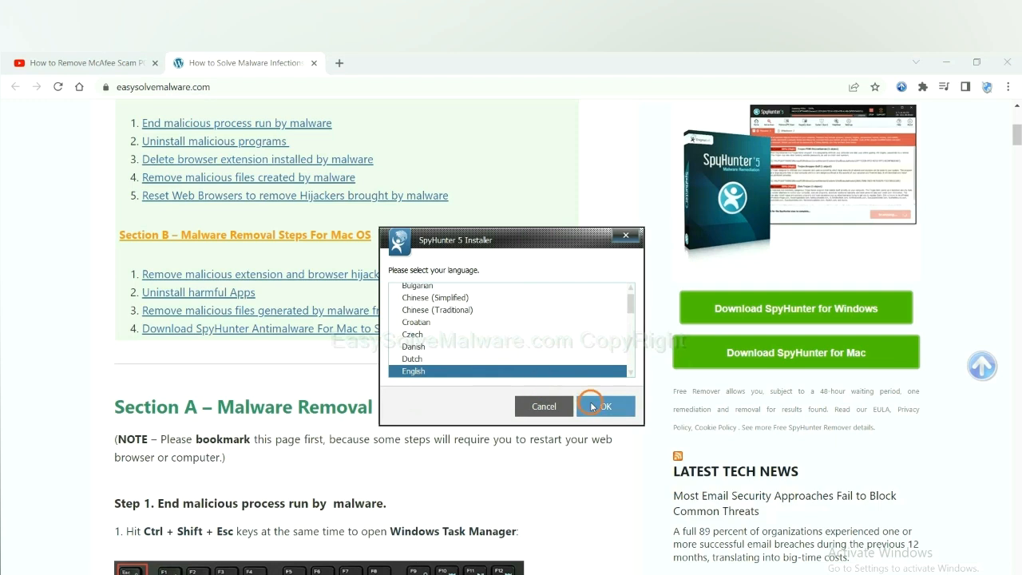
Step: Install SpyHunter 5 in English after accepting the EULA and Privacy Policy
left_click(602, 405)
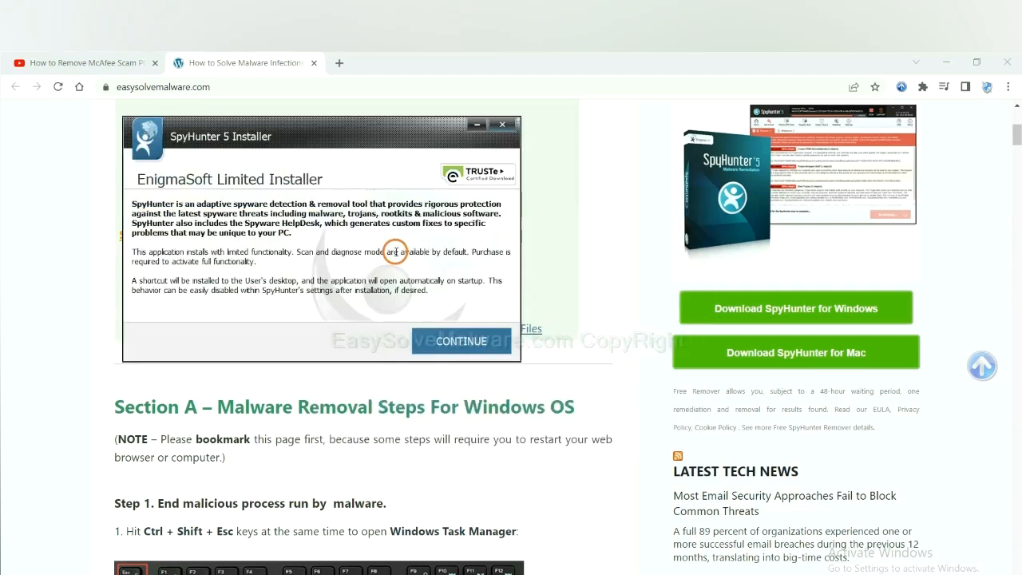
left_click(460, 342)
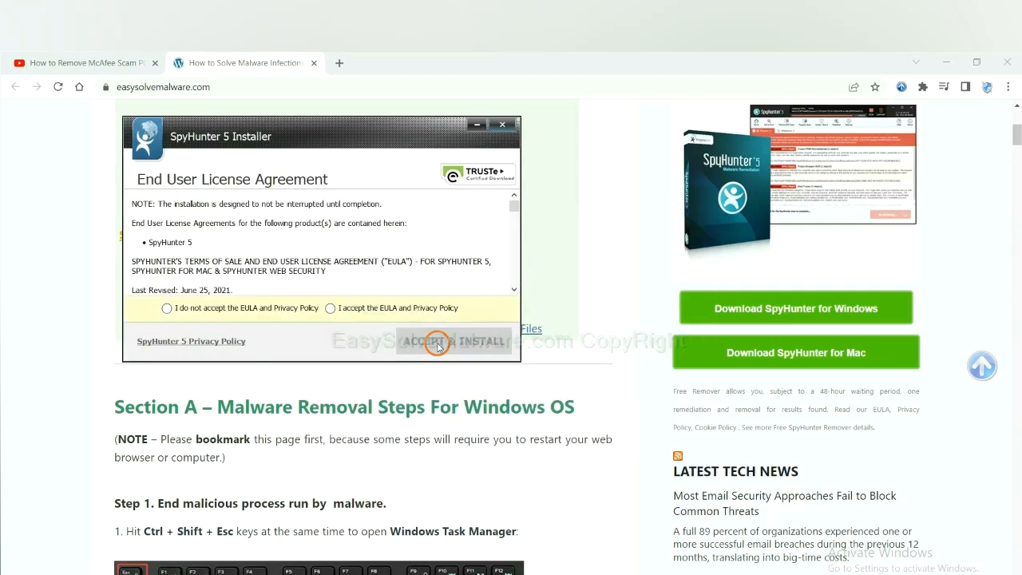
left_click(330, 308)
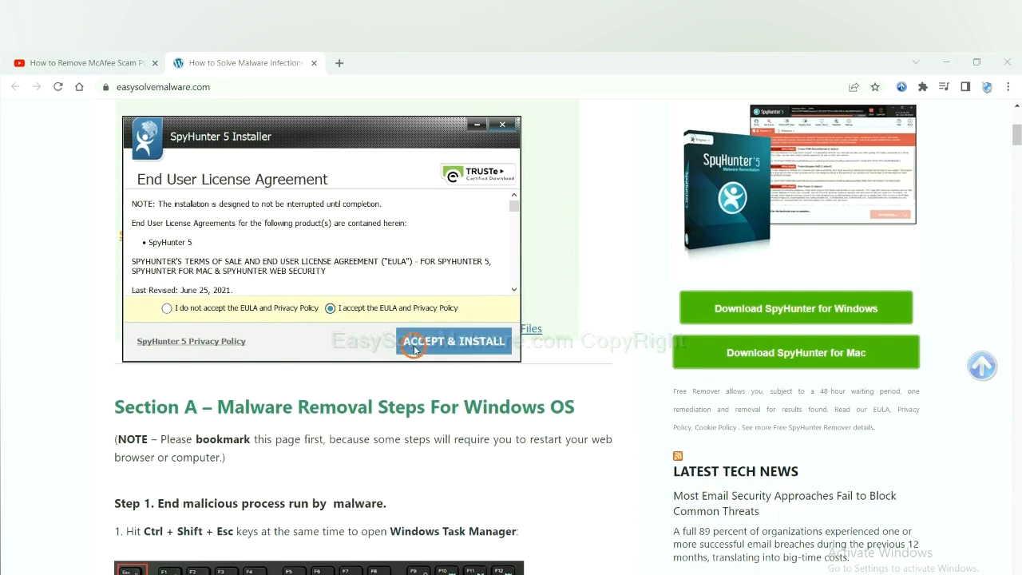
left_click(456, 340)
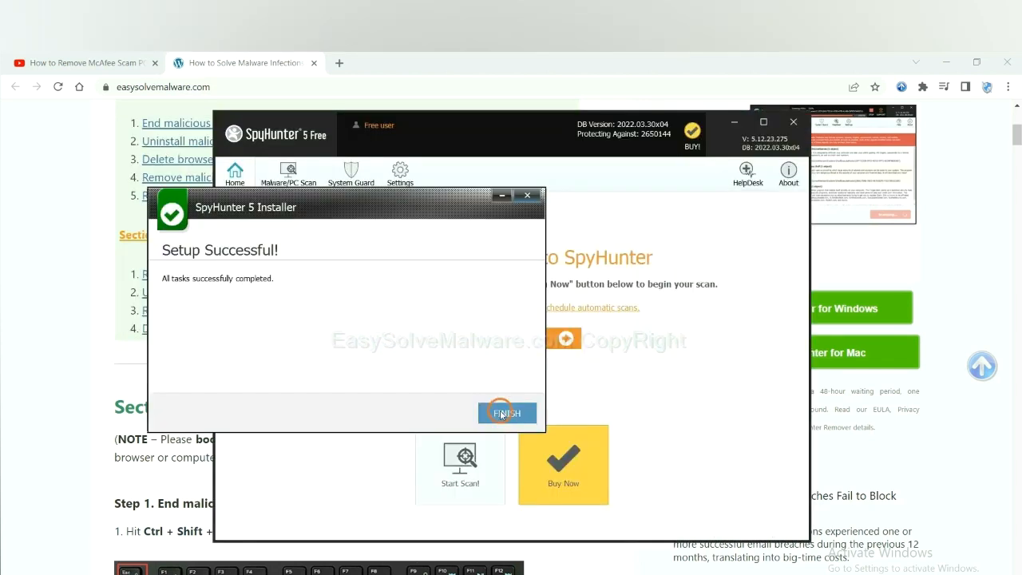
Step: Close the installer, run a SpyHunter 5 scan, and continue past unknown object remove360.bat
left_click(507, 412)
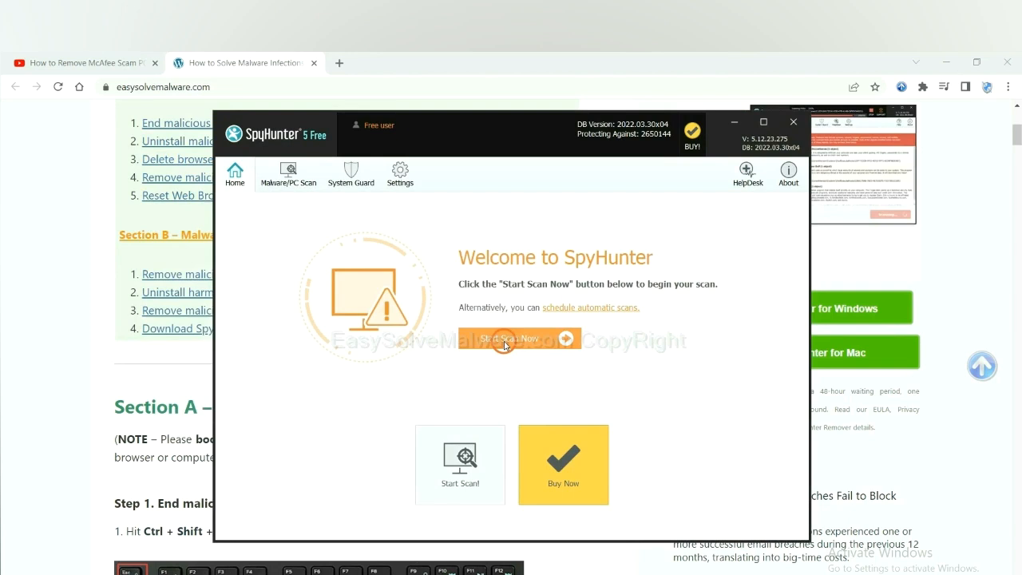
left_click(505, 338)
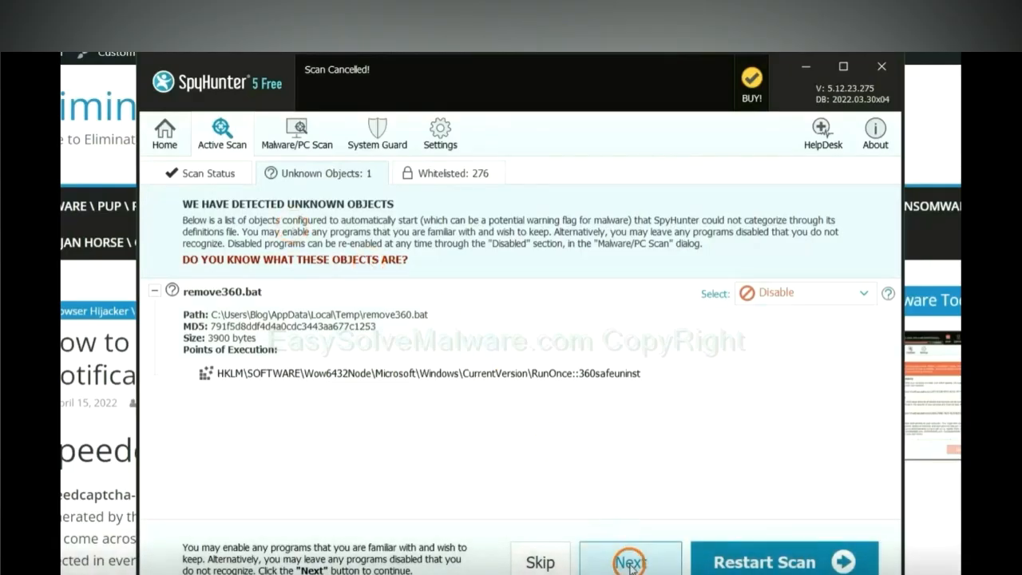
left_click(630, 560)
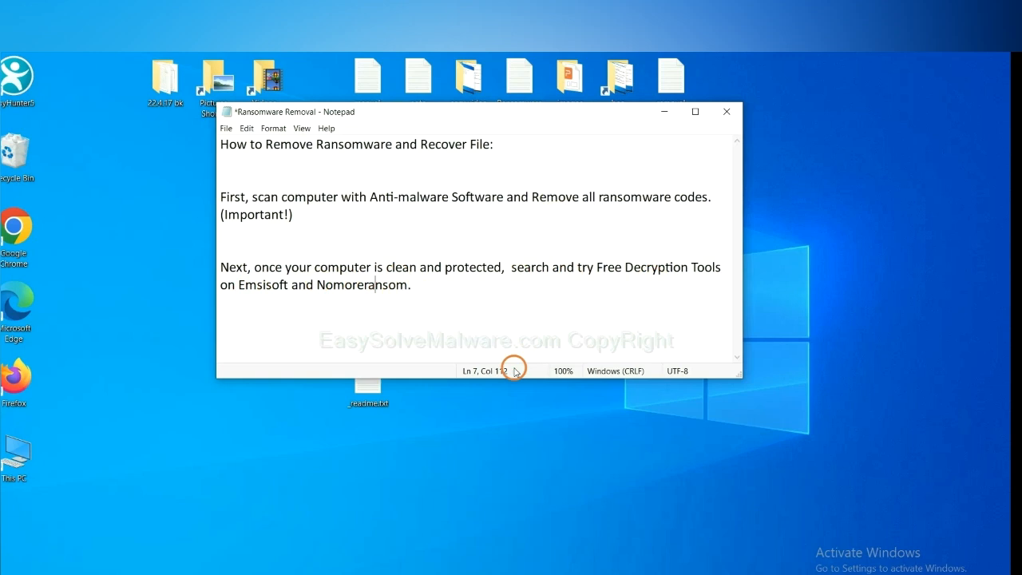
mouse_move(329, 514)
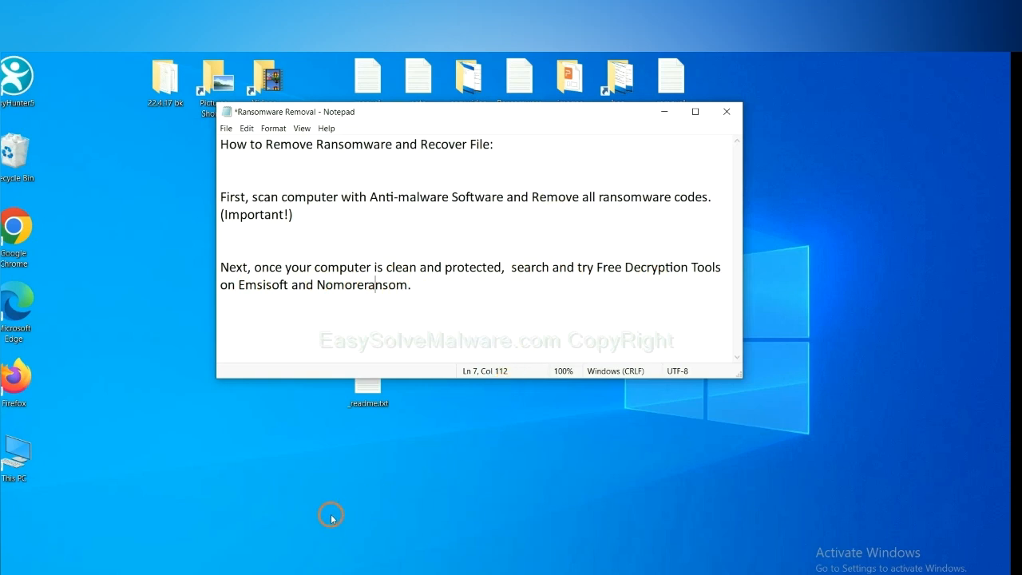
mouse_move(279, 520)
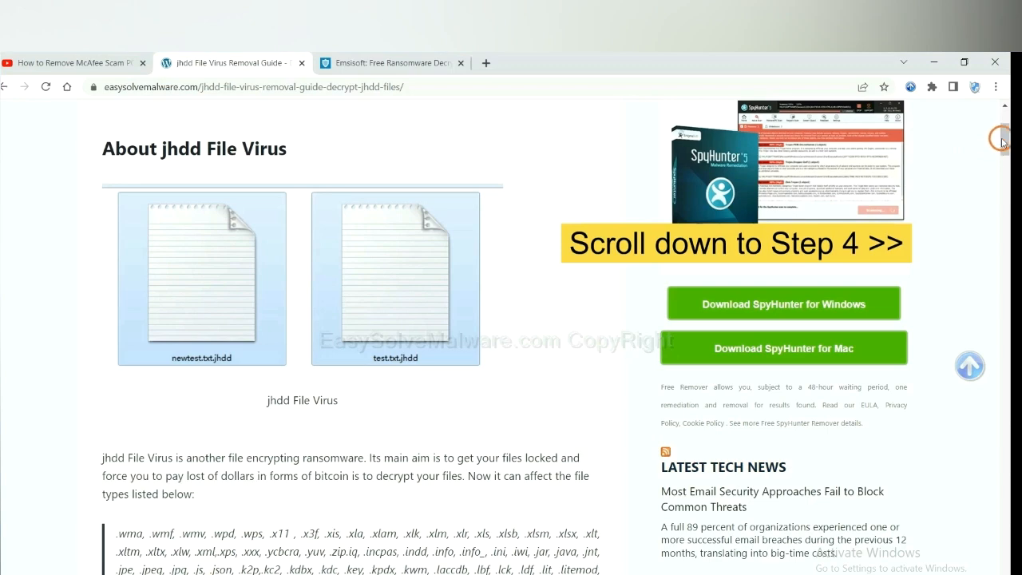
Step: Scroll the jhdd guide to Step 4, Search For Legitimate Files Decryption Tools
scroll("down", 3)
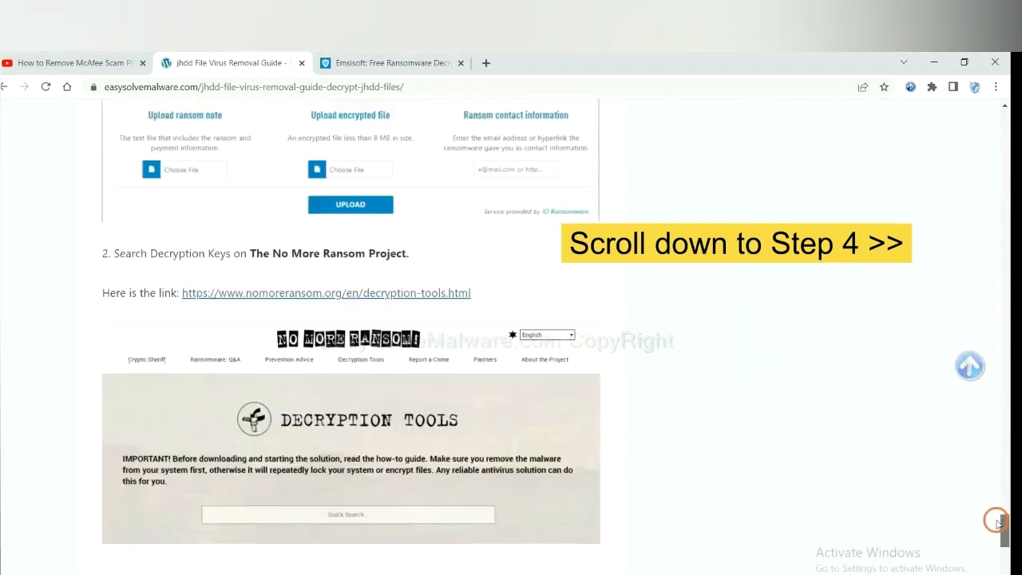
scroll("up", 3)
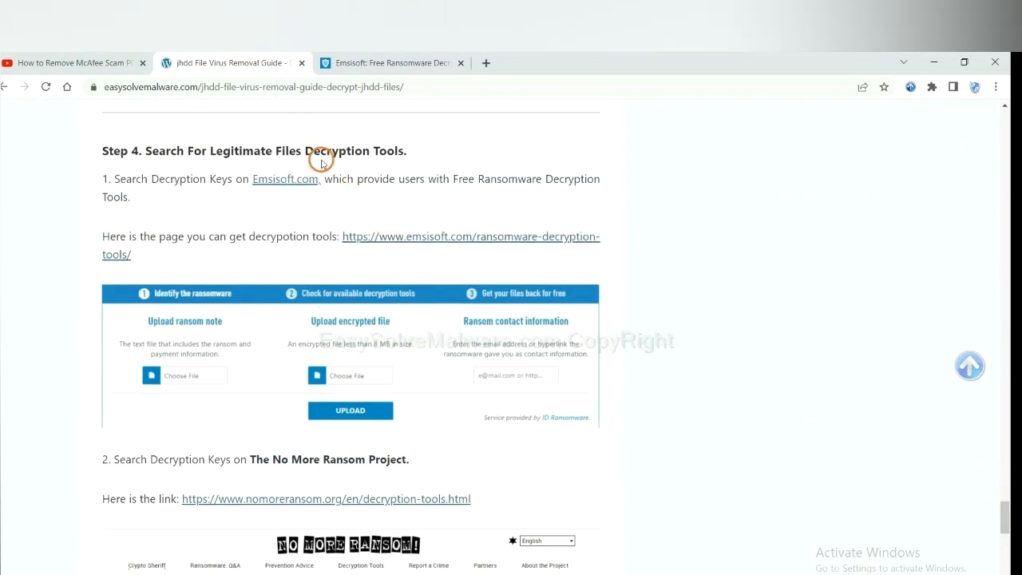
scroll("down", 3)
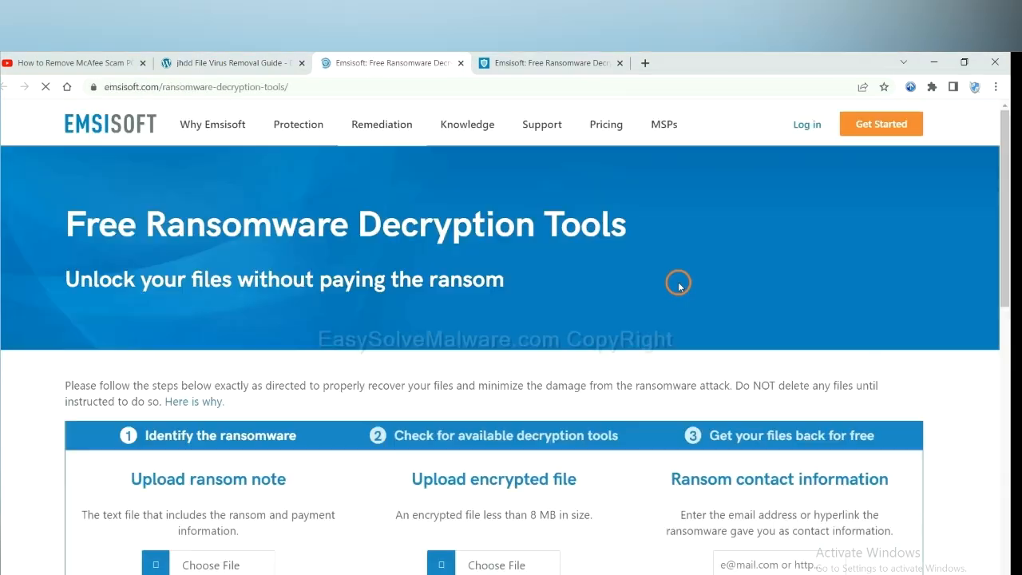
Step: Scroll the Emsisoft decryption tools page down to the Identify the ransomware upload form
scroll("down", 3)
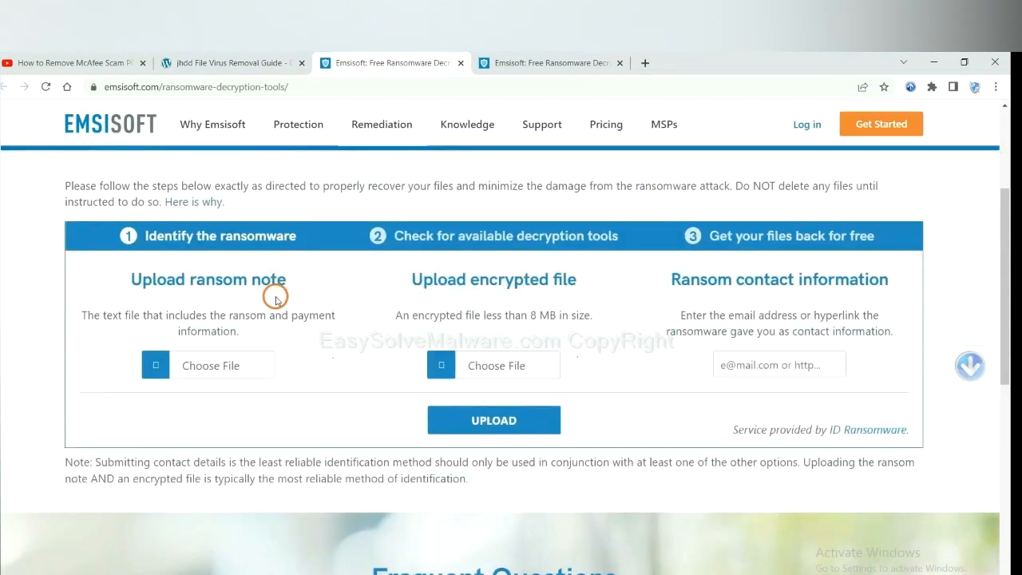
mouse_move(315, 354)
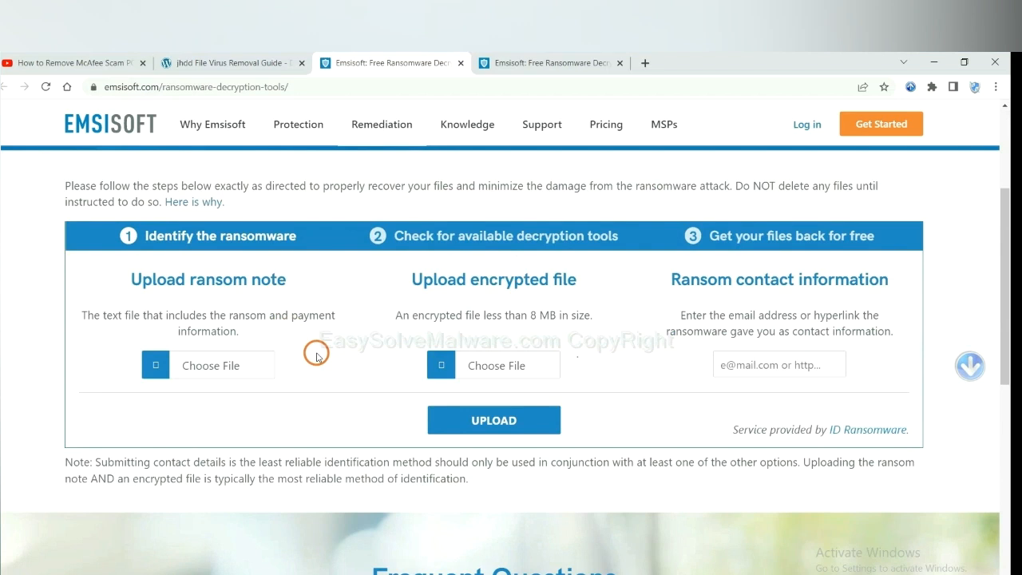
mouse_move(176, 303)
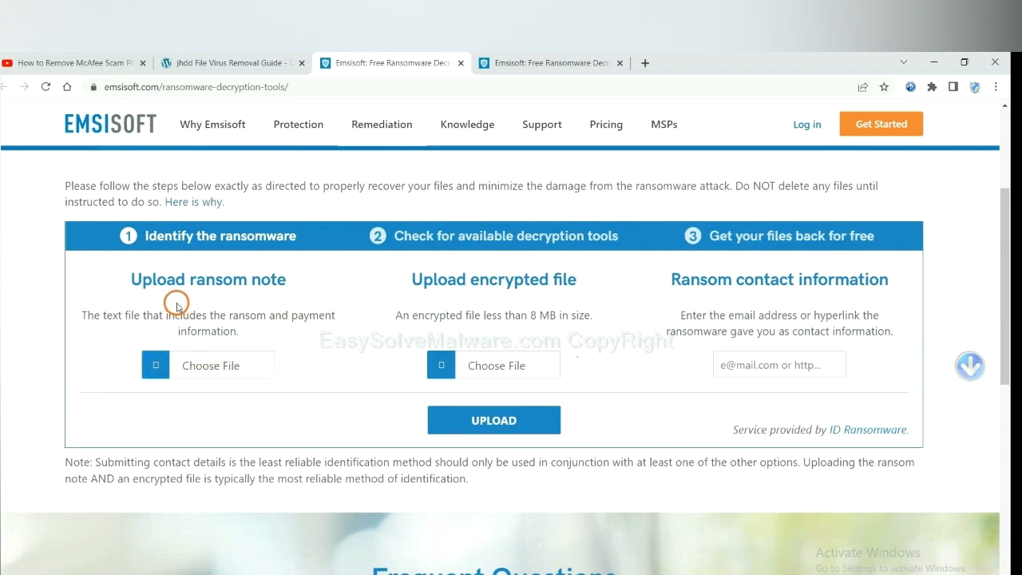
mouse_move(496, 295)
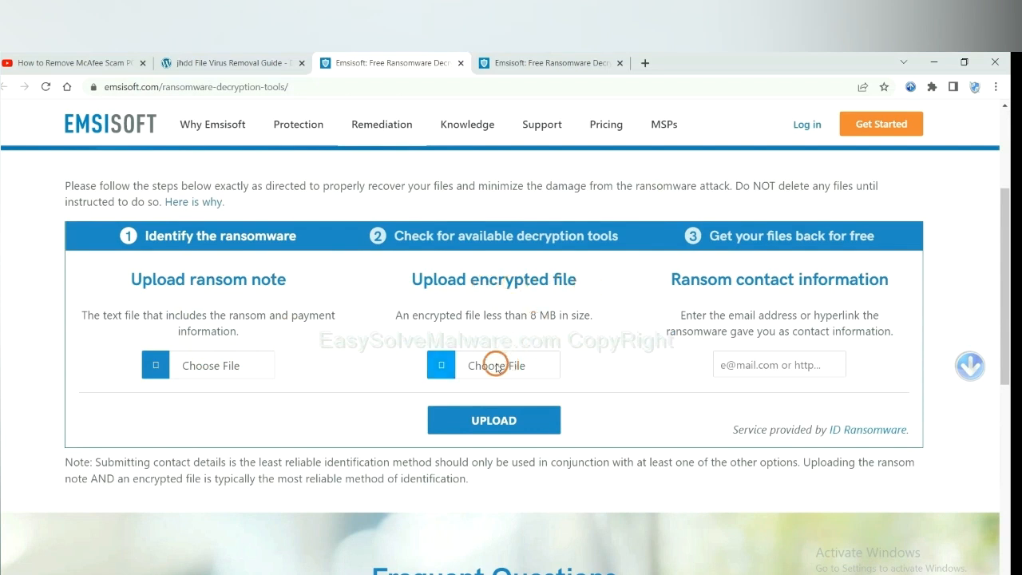
mouse_move(709, 278)
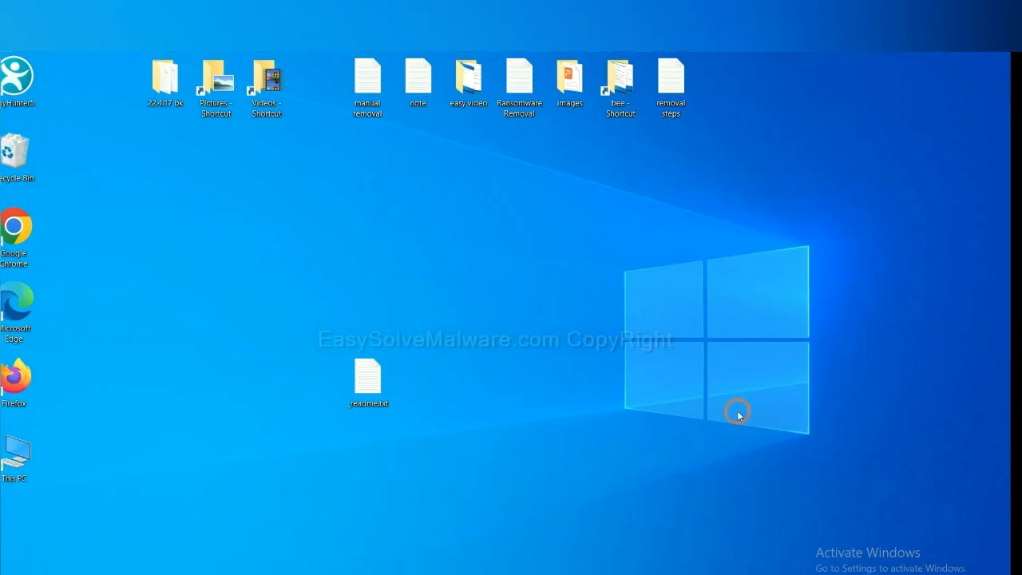
Step: Open _readme.txt in Notepad to read the contact e-mail, then return to Emsisoft's form
double_click(368, 379)
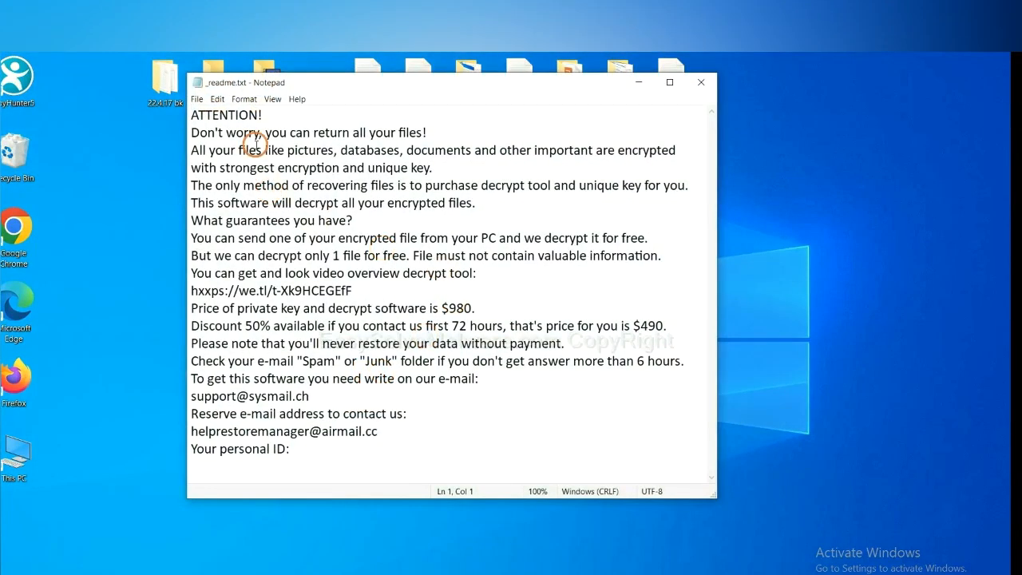
mouse_move(256, 223)
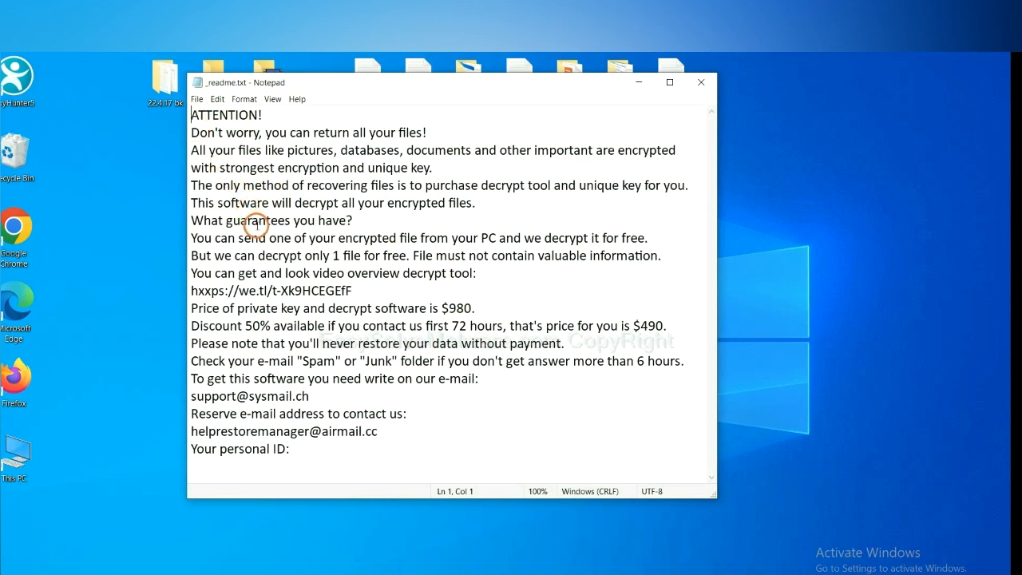
left_click(330, 396)
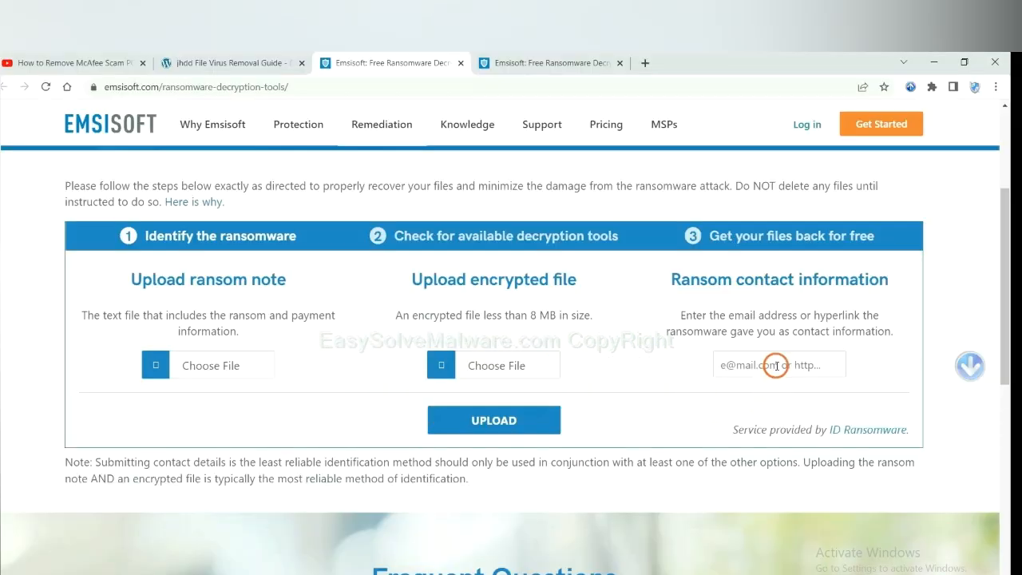
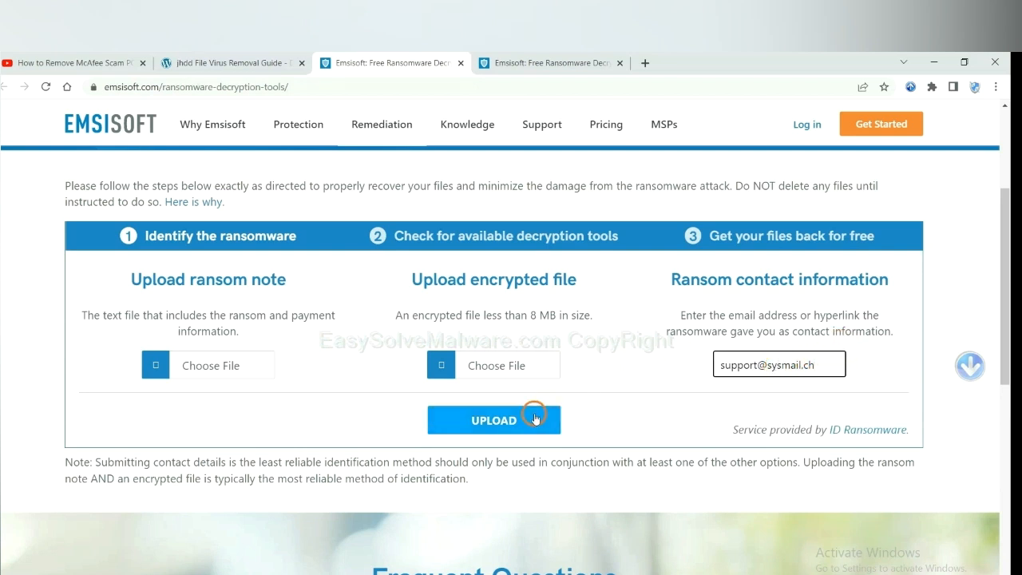
left_click(493, 420)
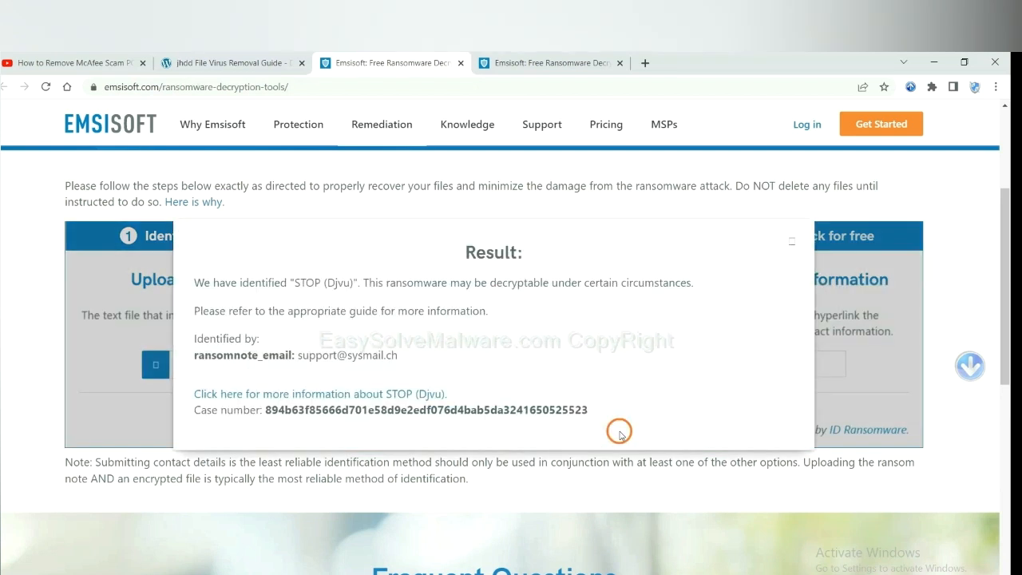
mouse_move(599, 339)
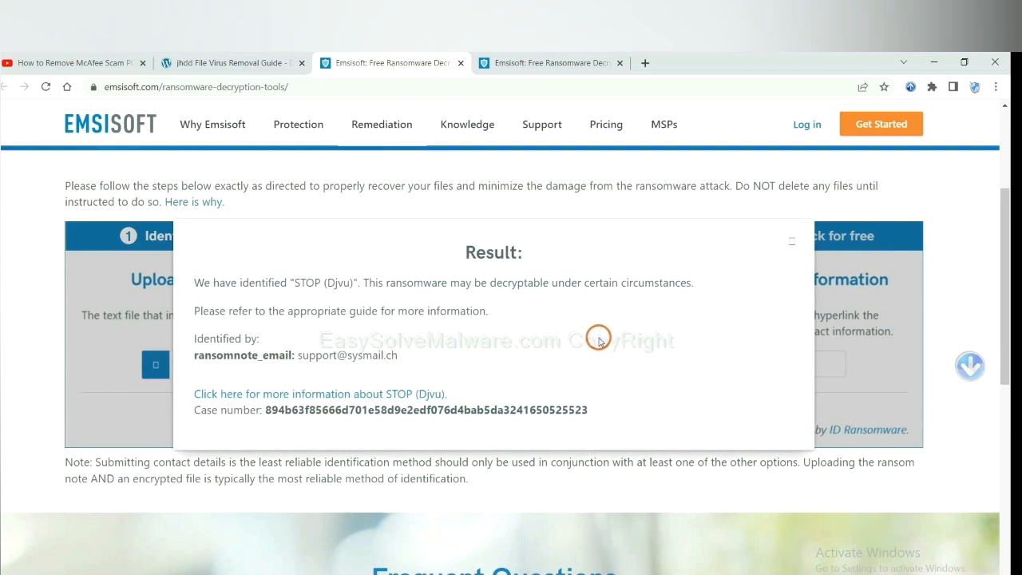
mouse_move(448, 326)
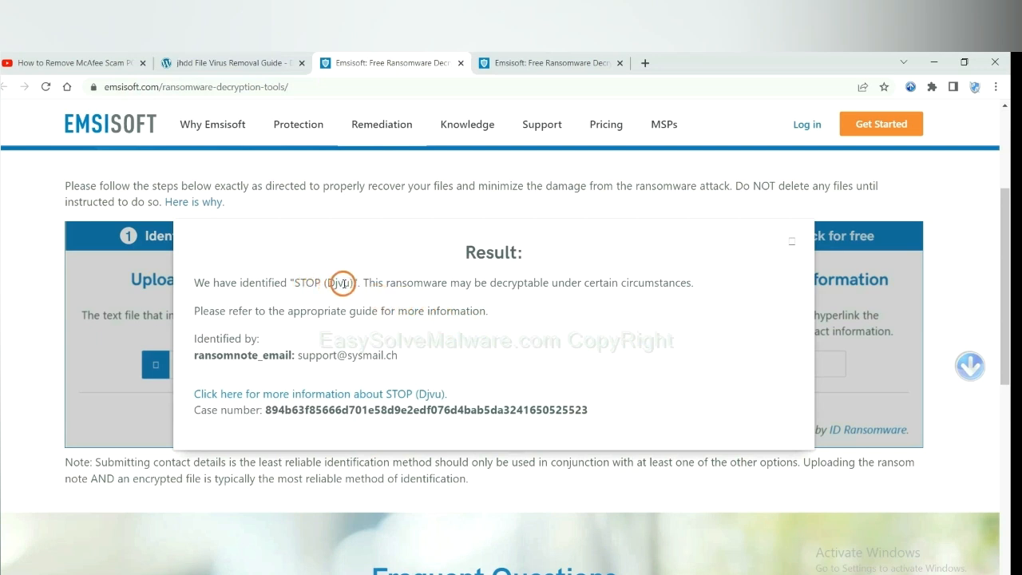
mouse_move(409, 321)
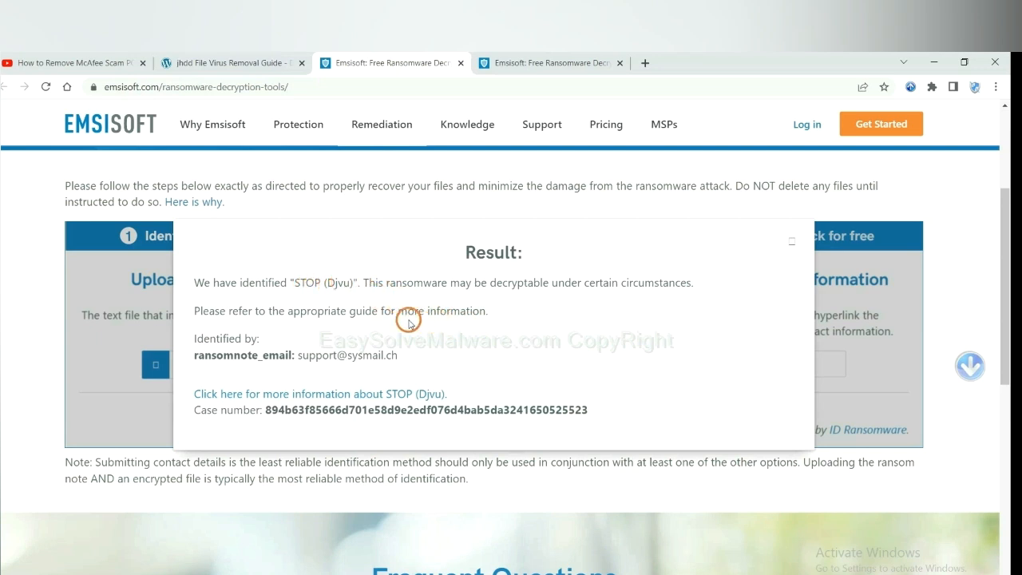
mouse_move(330, 399)
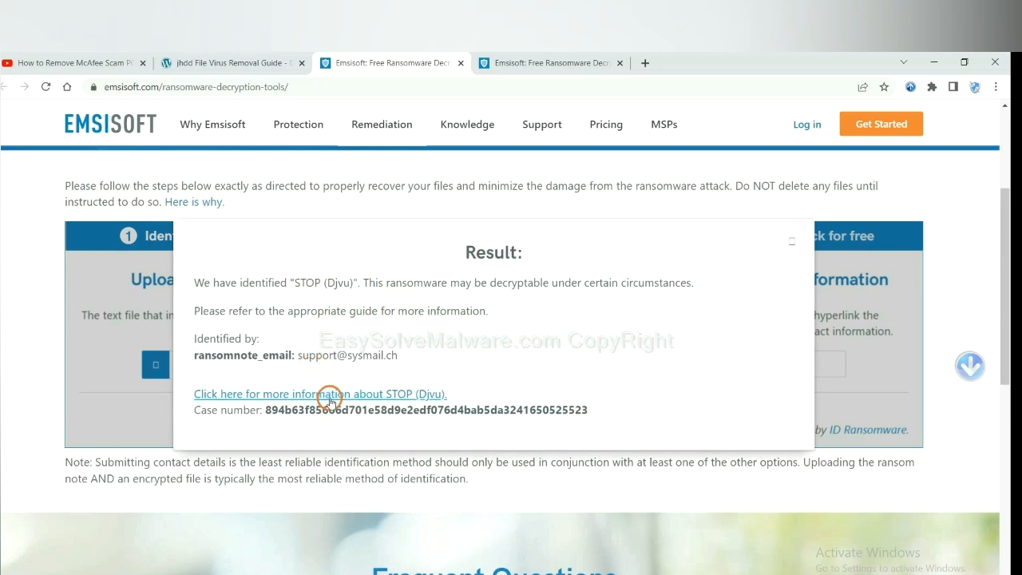
Step: Read the Emsisoft blog post on STOP (Djvu) and follow its STOP Djvu decryptor link
left_click(331, 393)
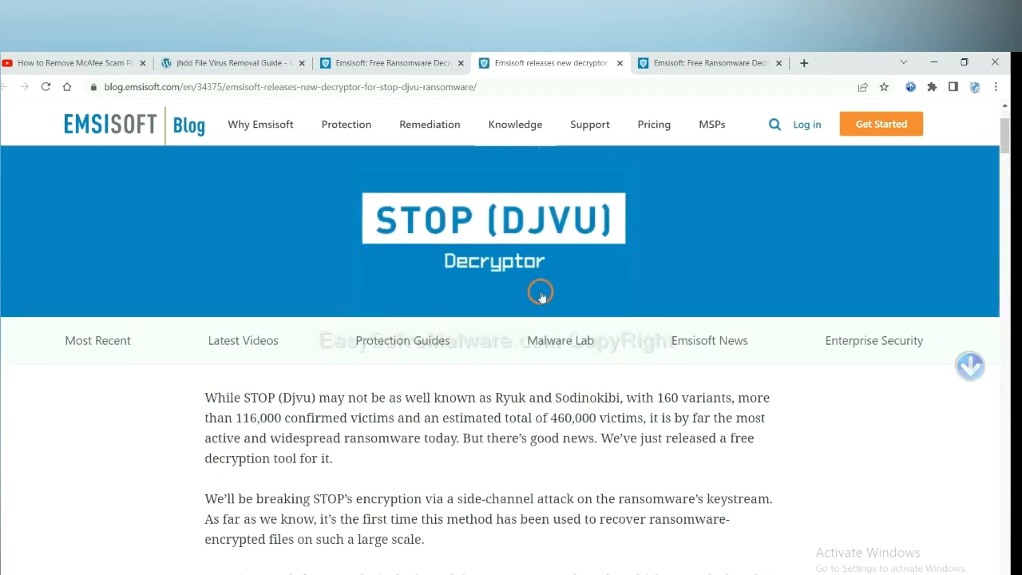
scroll("down", 3)
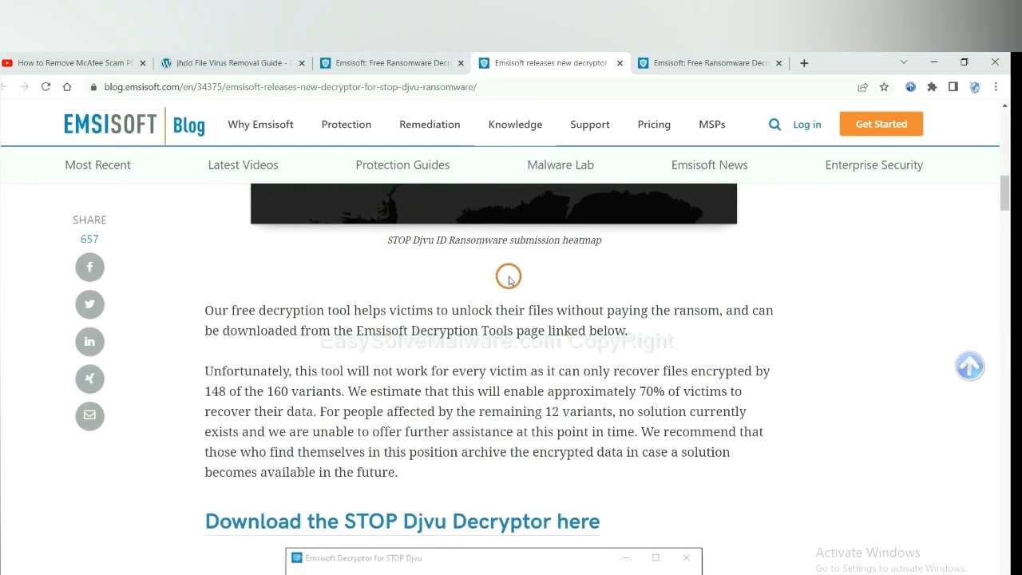
scroll("down", 3)
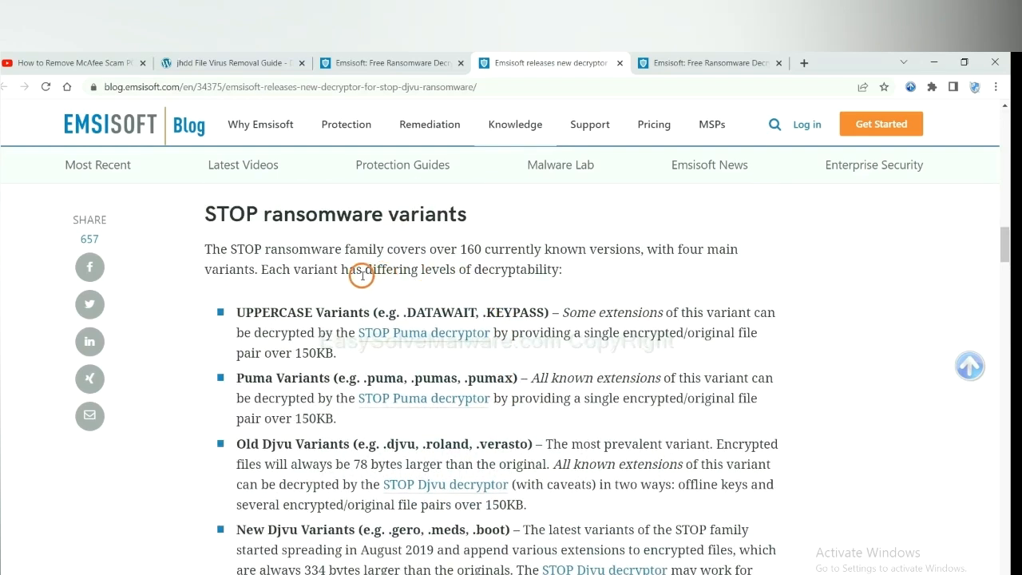
scroll("down", 3)
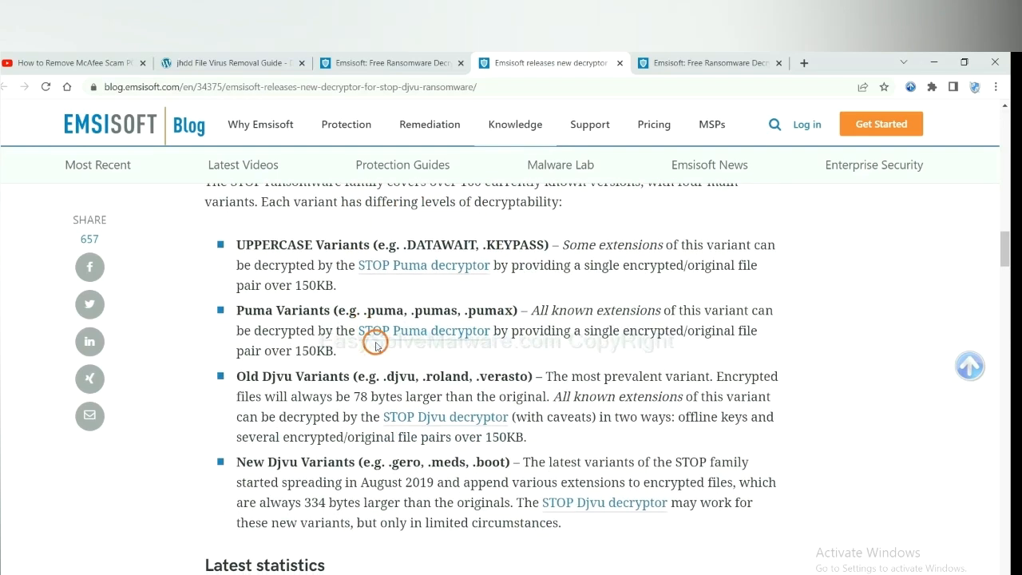
scroll("down", 3)
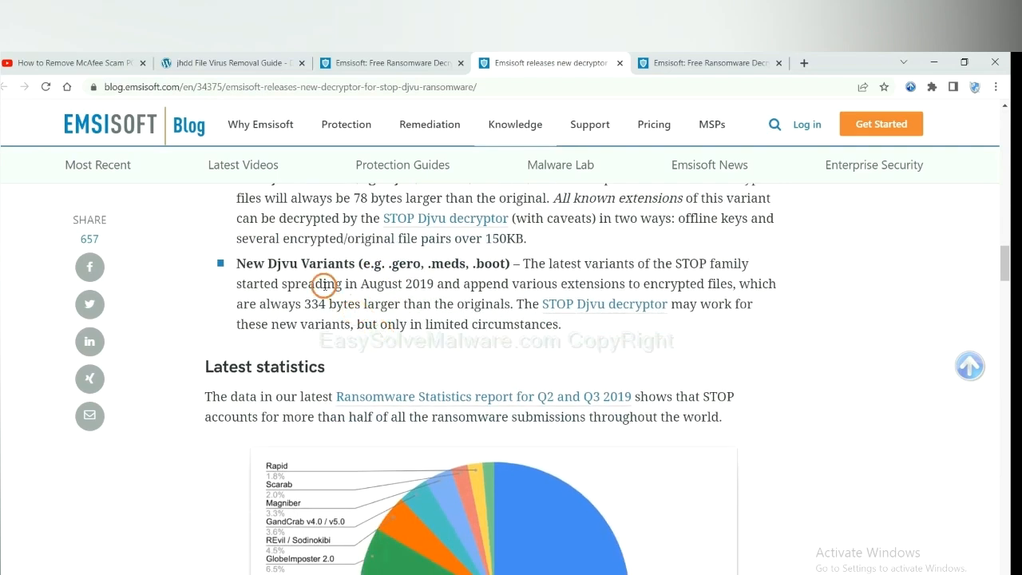
mouse_move(588, 310)
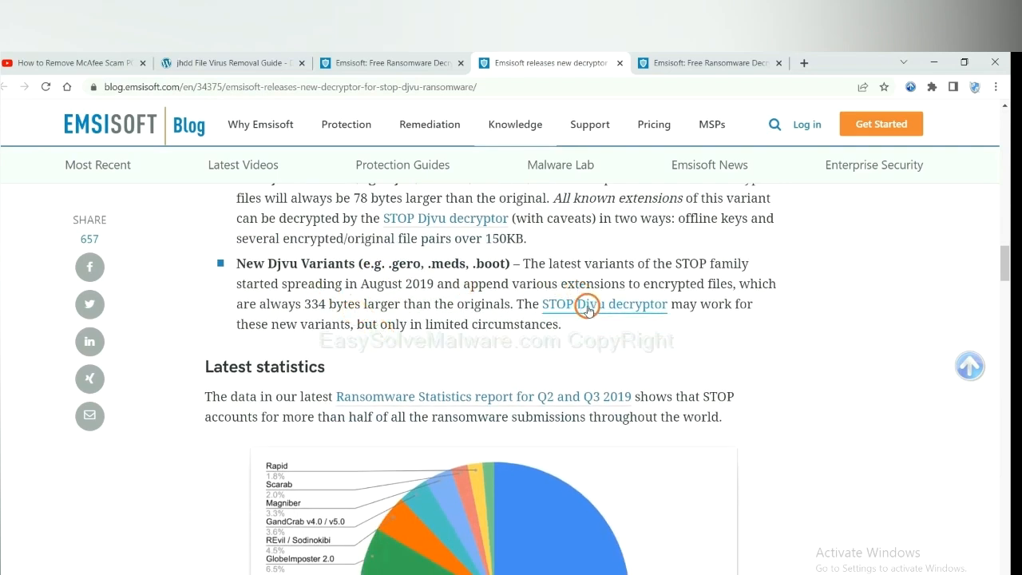
left_click(584, 304)
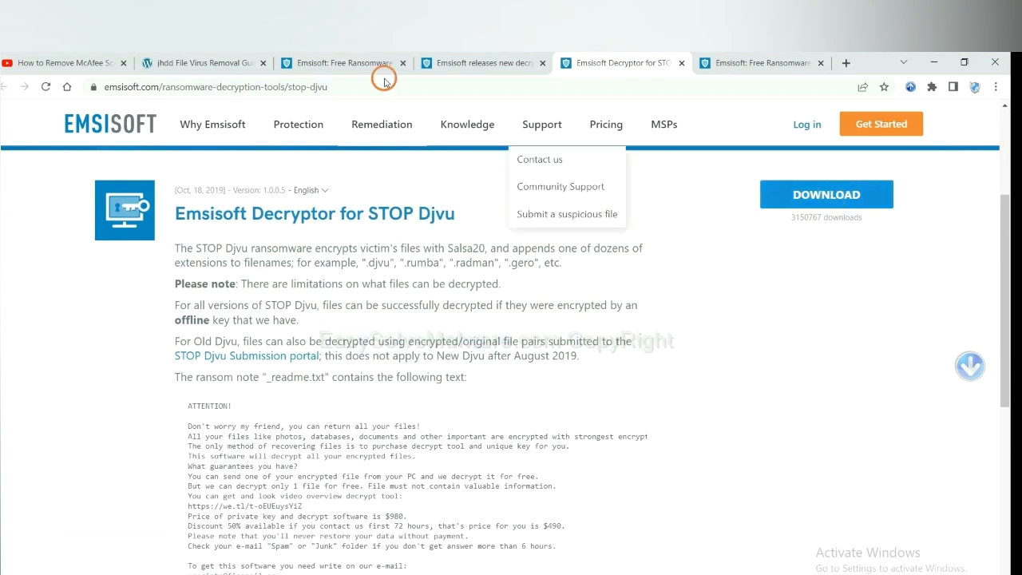
Step: Search No More Ransom's Decryption Tools for 'djv' and expand the djvu Ransom entry
left_click(202, 62)
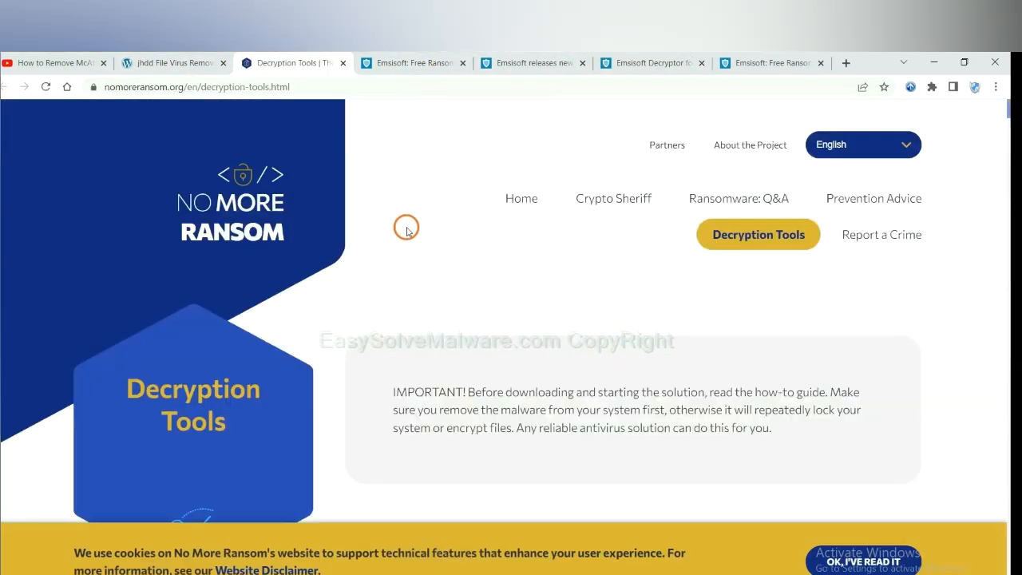
scroll("down", 3)
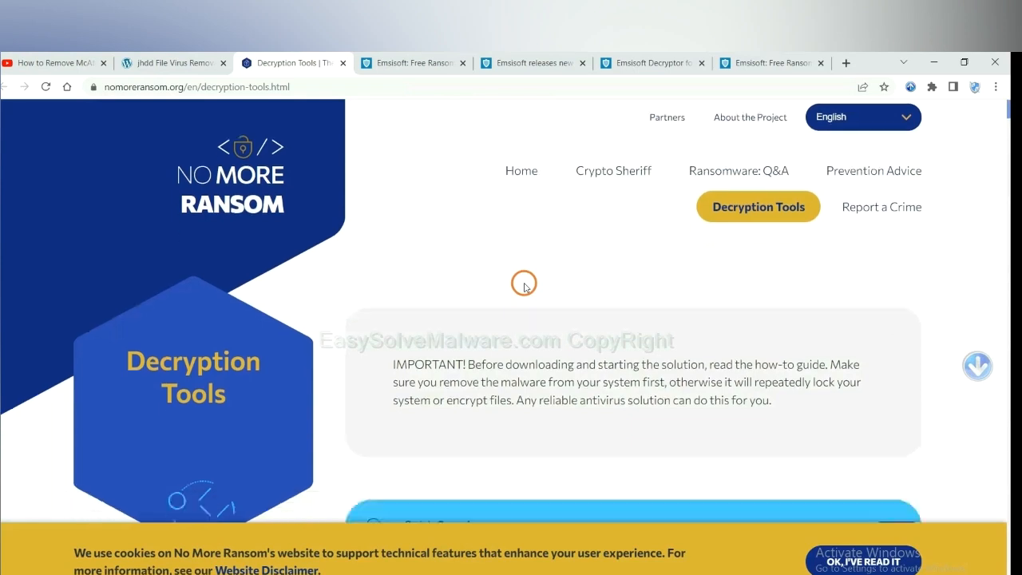
scroll("down", 3)
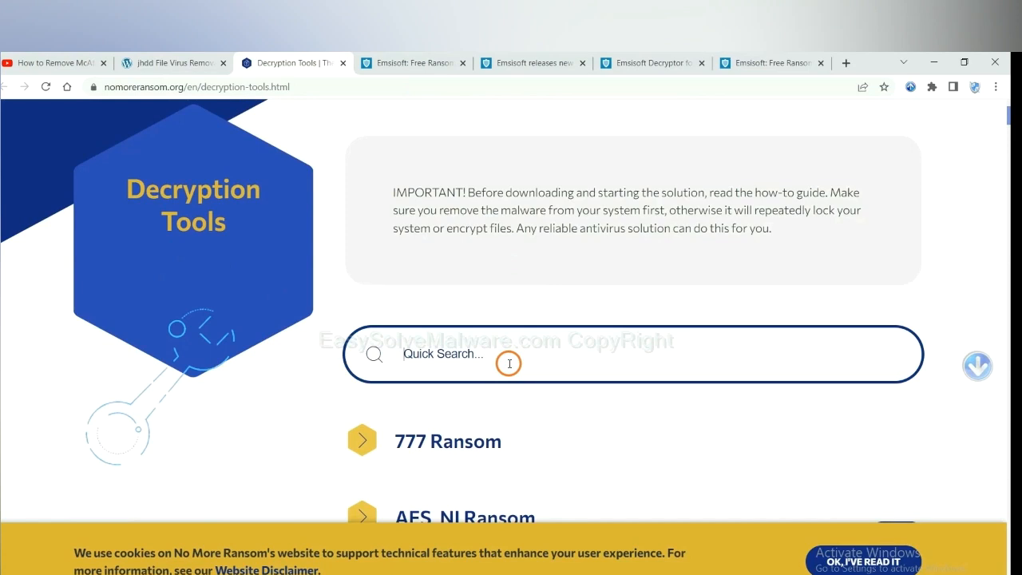
type("djvu")
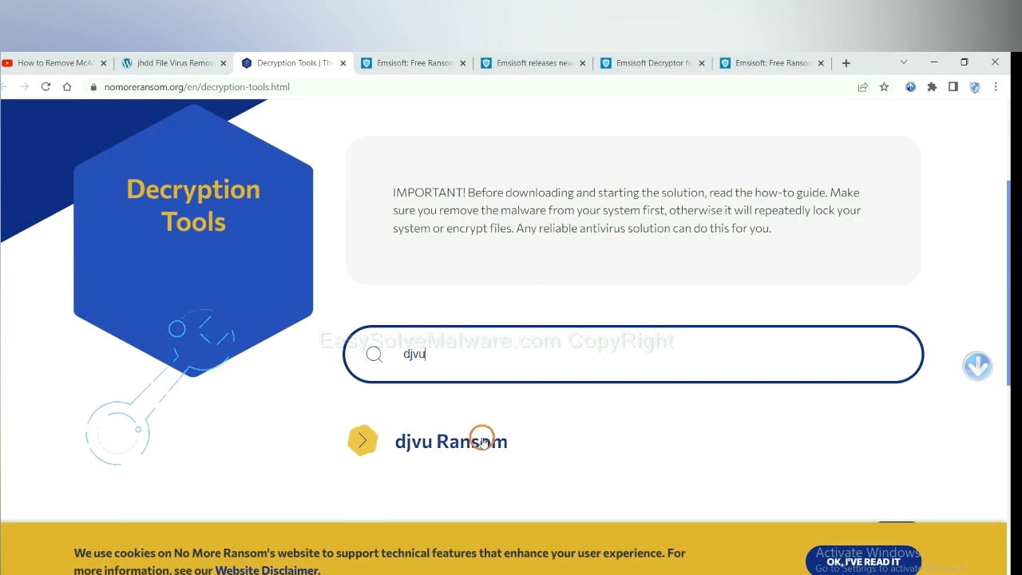
scroll("down", 3)
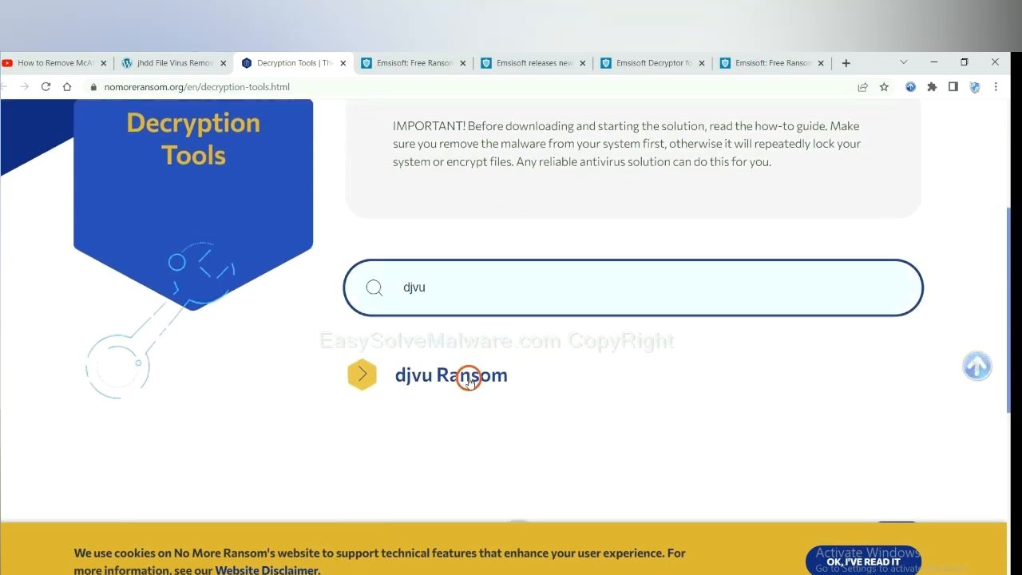
left_click(469, 375)
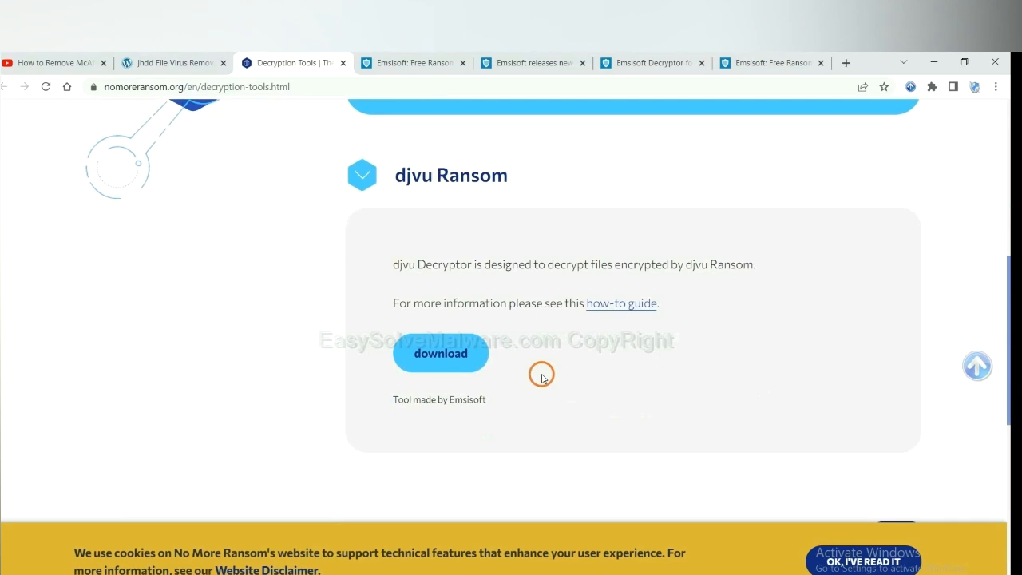
mouse_move(451, 350)
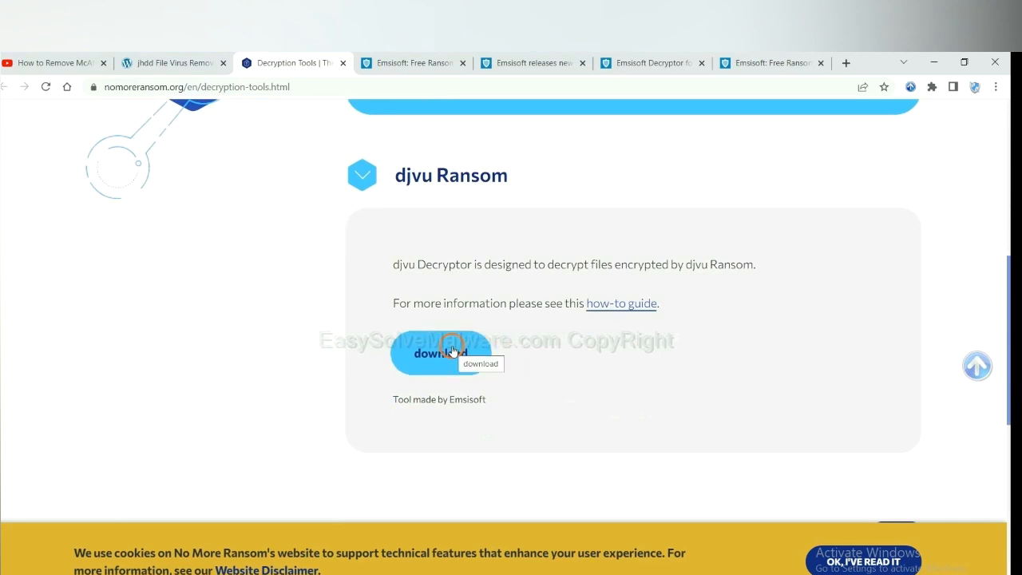